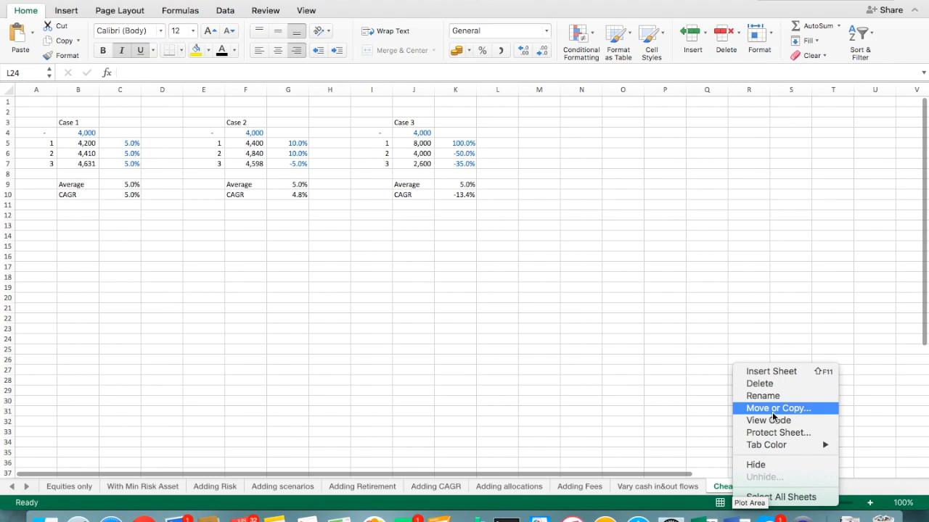
- Start copying the CAGR sheet and switch to the My Financial Model sheet
{"action": "left_click", "coordinate": [777, 408]}
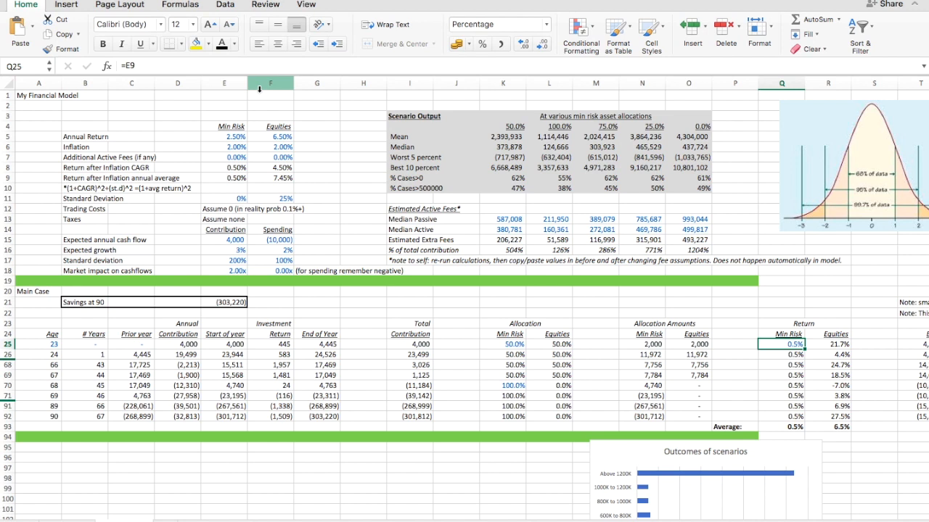
{"action": "mouse_move", "coordinate": [453, 267]}
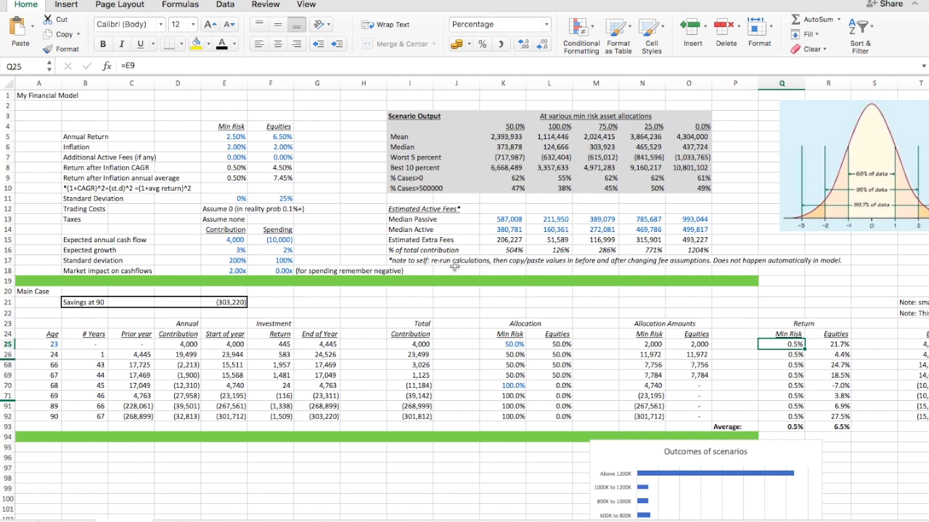
- Sum the contribution column in a spare cell and label it 'total contrib'
{"action": "scroll", "scroll_direction": "right", "scroll_amount": 3}
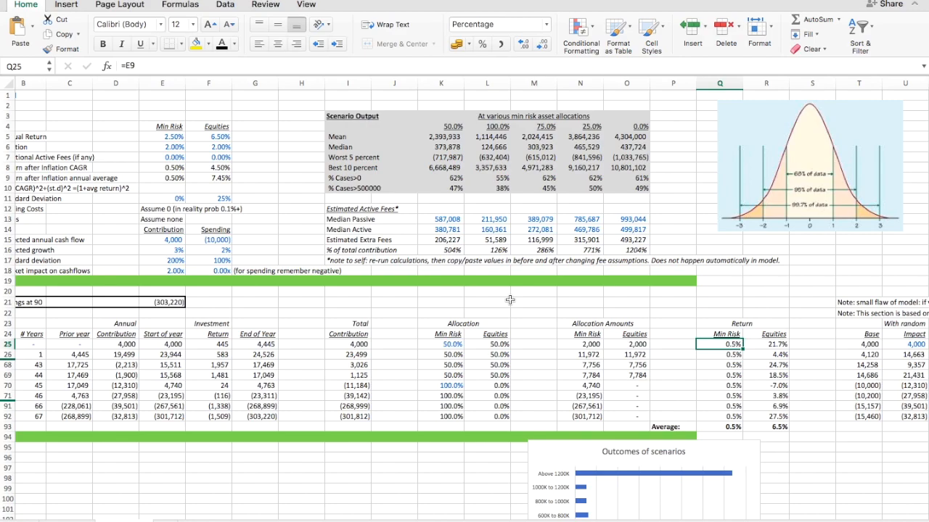
{"action": "scroll", "scroll_direction": "down", "scroll_amount": 3}
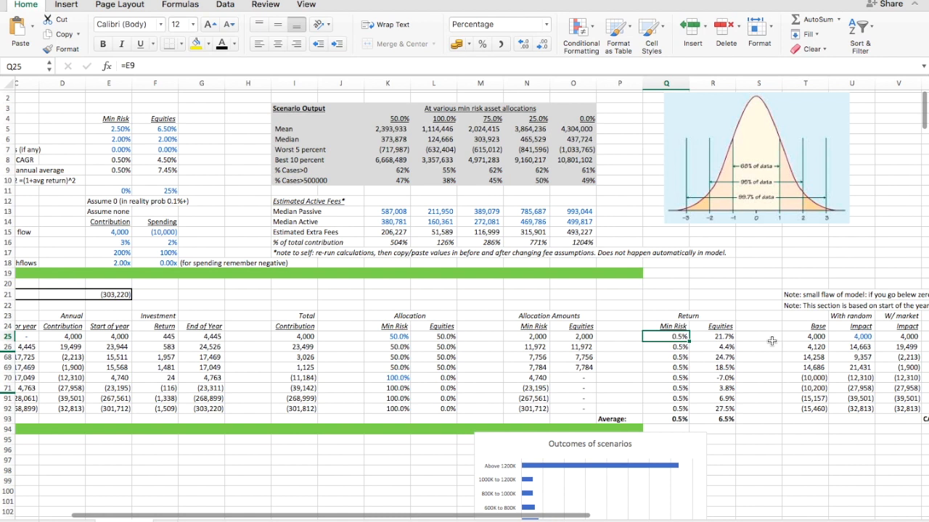
{"action": "mouse_move", "coordinate": [810, 376]}
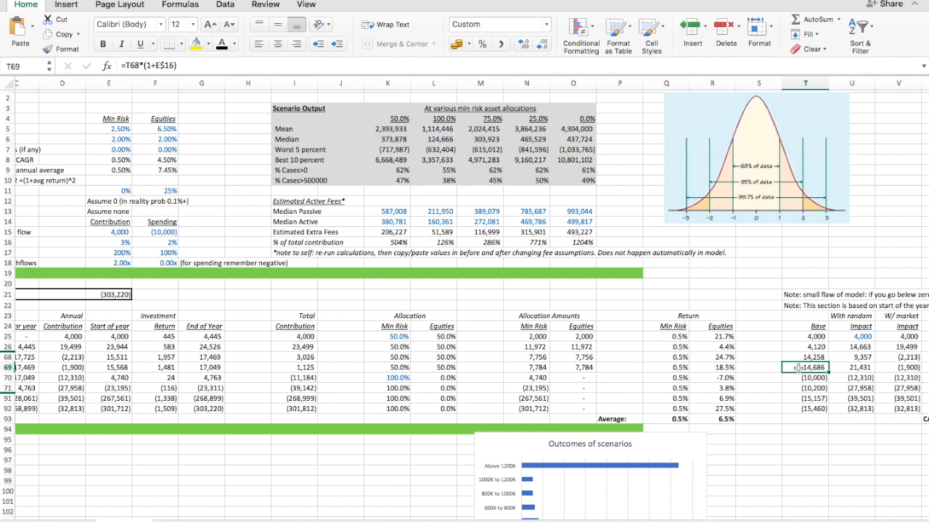
{"action": "type", "text": "=sum"}
{"action": "left_click", "coordinate": [758, 357]}
{"action": "type", "text": "total contrib"}
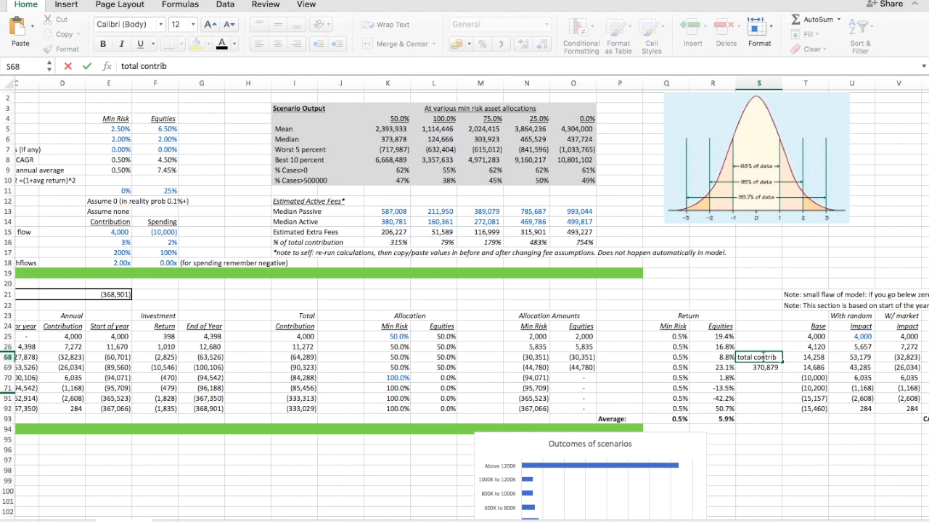
{"action": "left_click", "coordinate": [386, 242]}
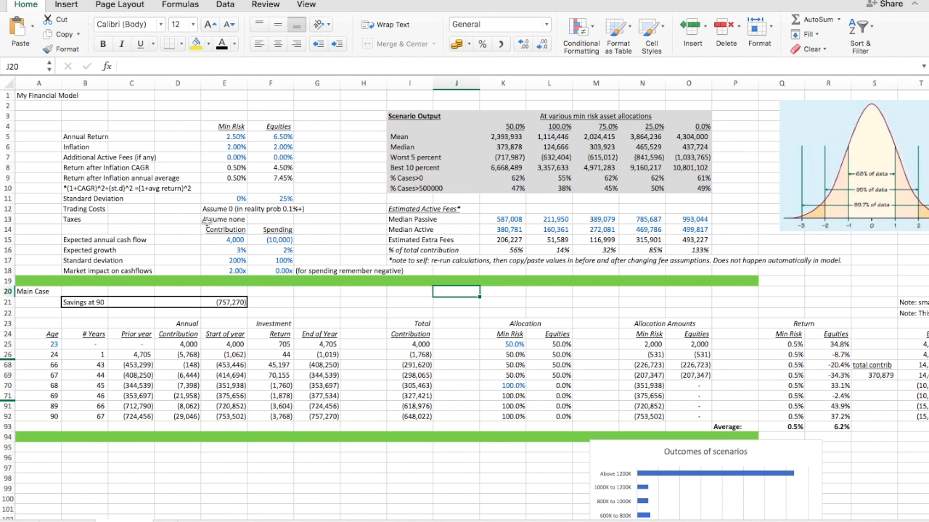
{"action": "mouse_move", "coordinate": [182, 360]}
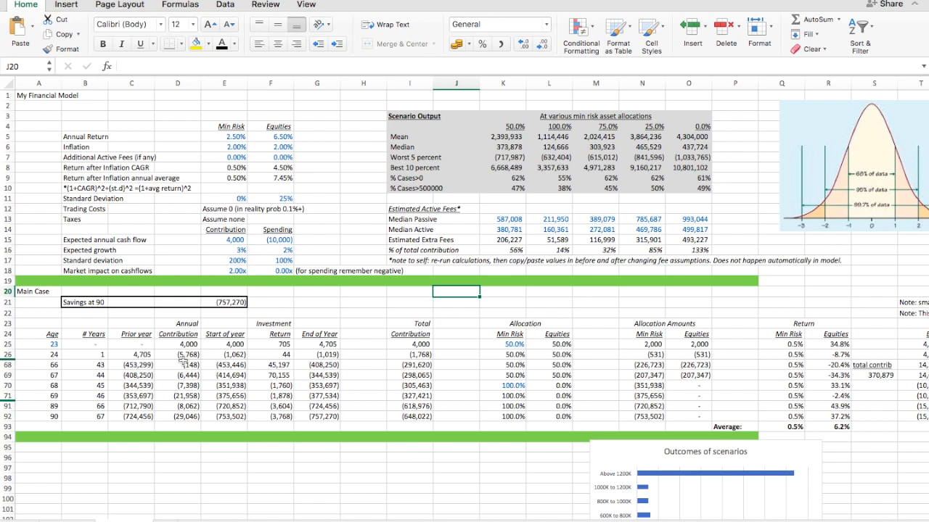
{"action": "left_click", "coordinate": [224, 229]}
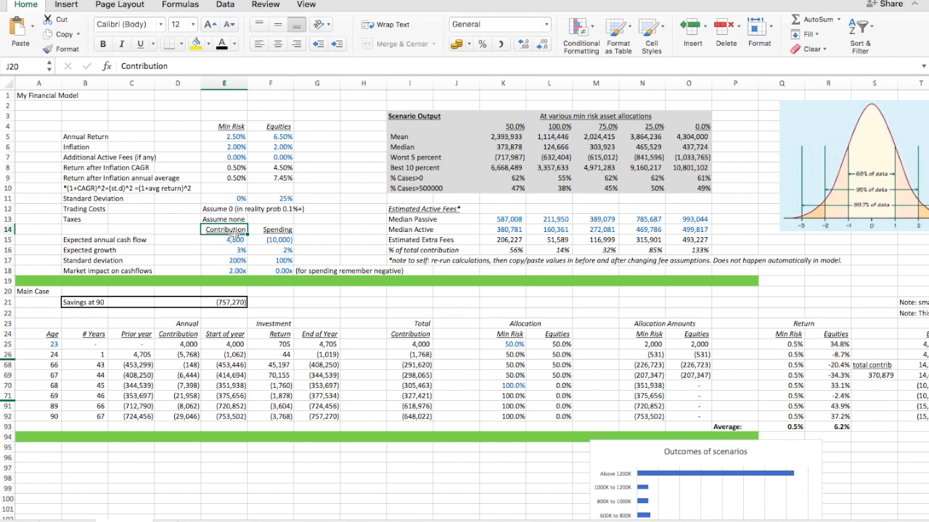
{"action": "left_click", "coordinate": [269, 136]}
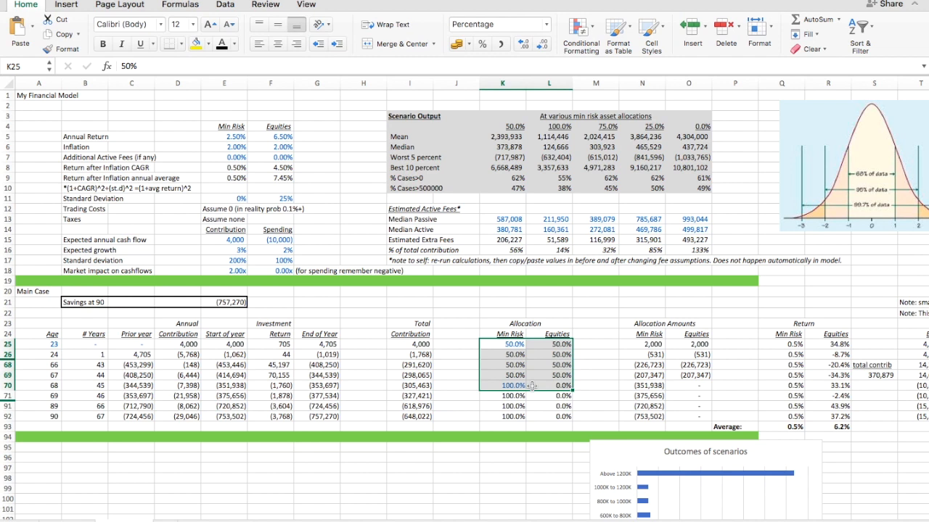
- Review allocation and growth assumptions and enter 100 in the expected cash-flow input
{"action": "left_click", "coordinate": [455, 322]}
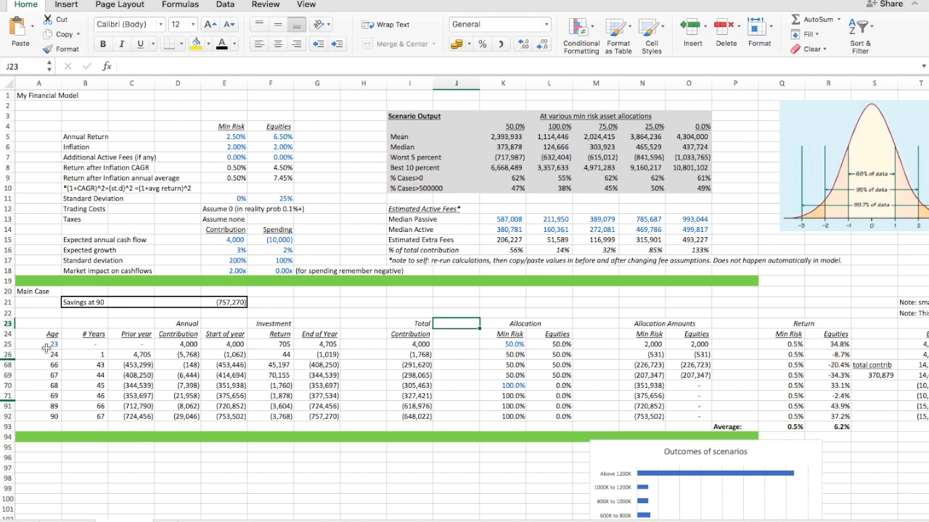
{"action": "left_click", "coordinate": [223, 250]}
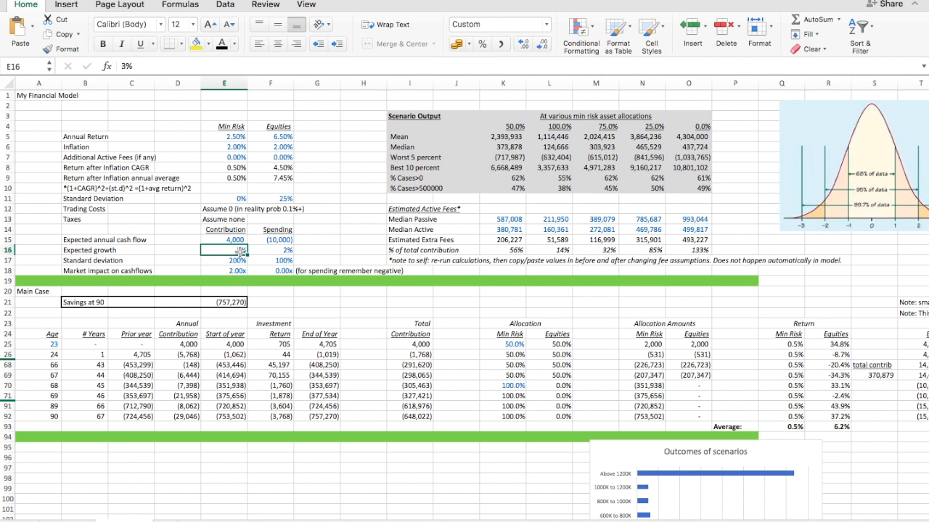
{"action": "left_click", "coordinate": [223, 271]}
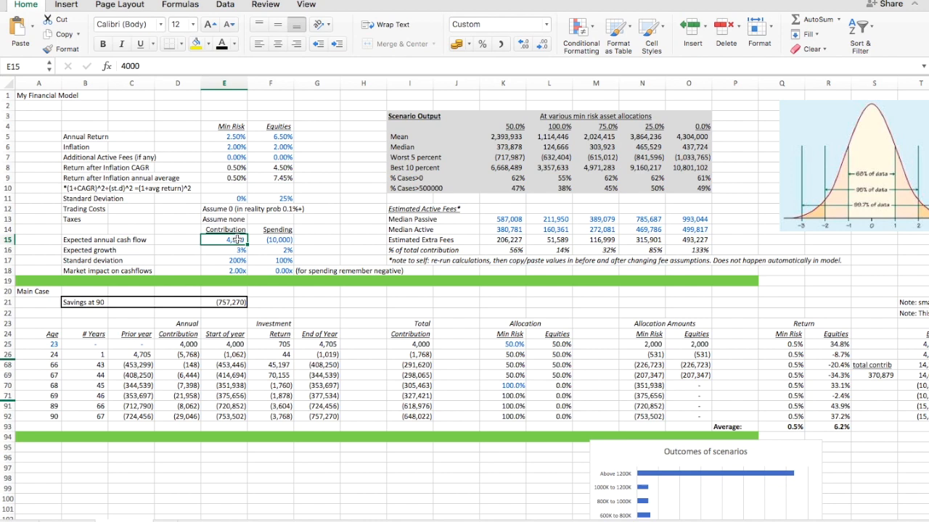
{"action": "type", "text": "100"}
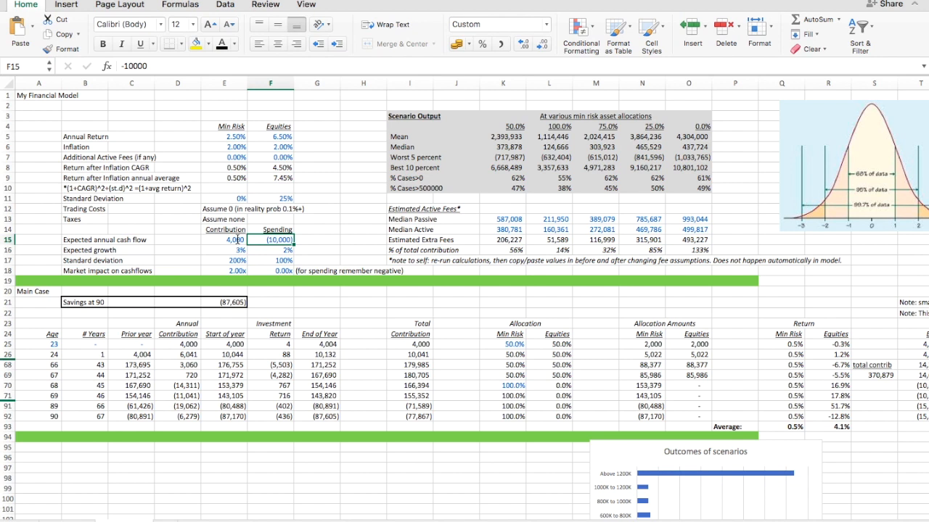
{"action": "left_click", "coordinate": [270, 250]}
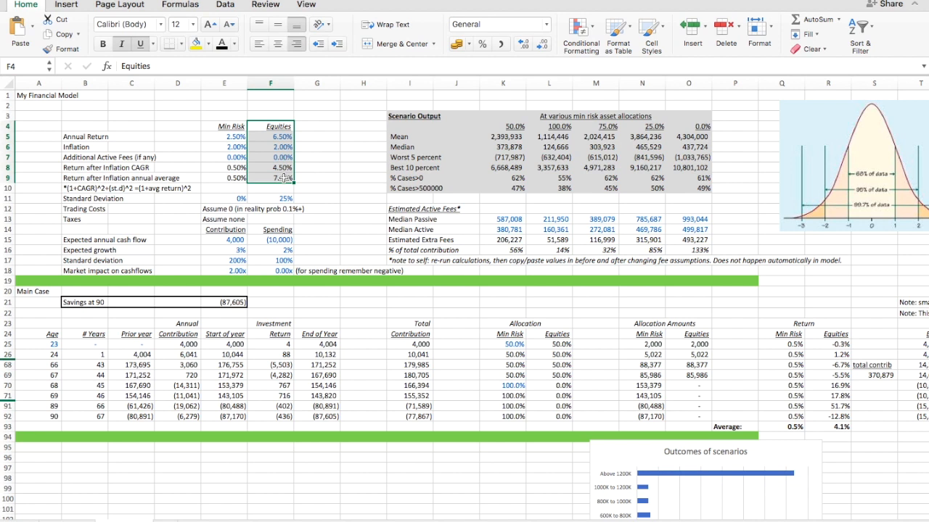
{"action": "left_click", "coordinate": [269, 147]}
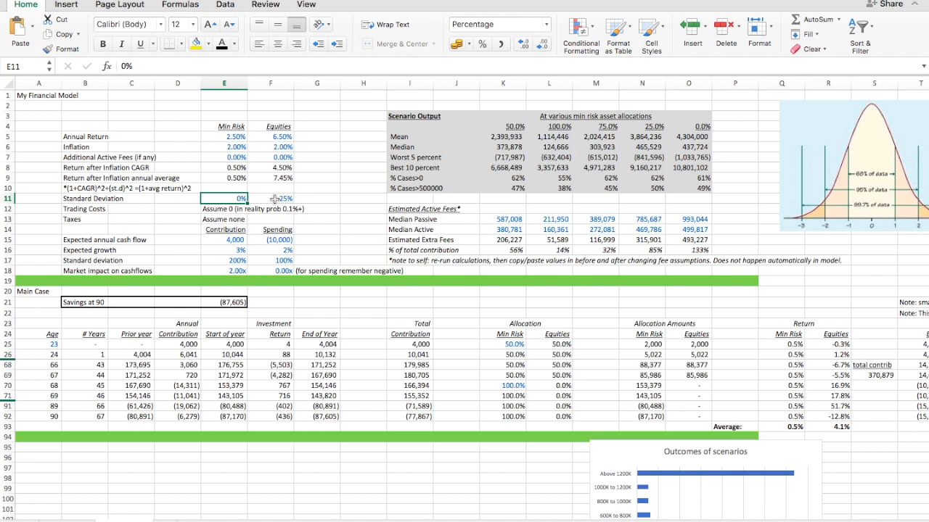
{"action": "left_click", "coordinate": [270, 198]}
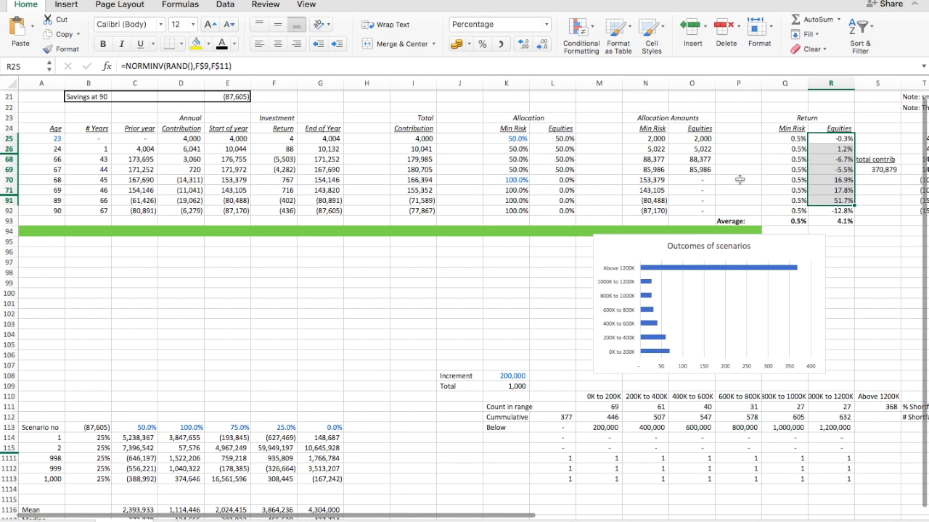
{"action": "mouse_move", "coordinate": [203, 426]}
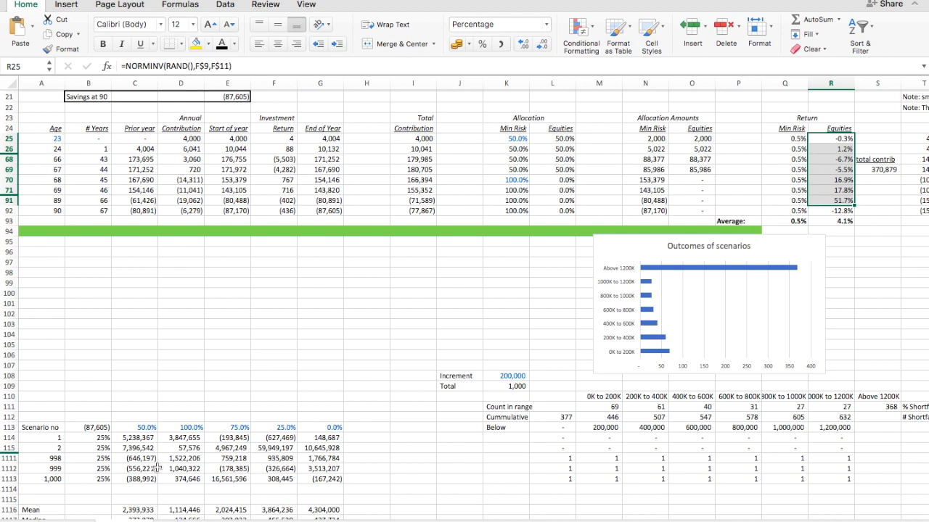
{"action": "scroll", "scroll_direction": "down", "scroll_amount": 3}
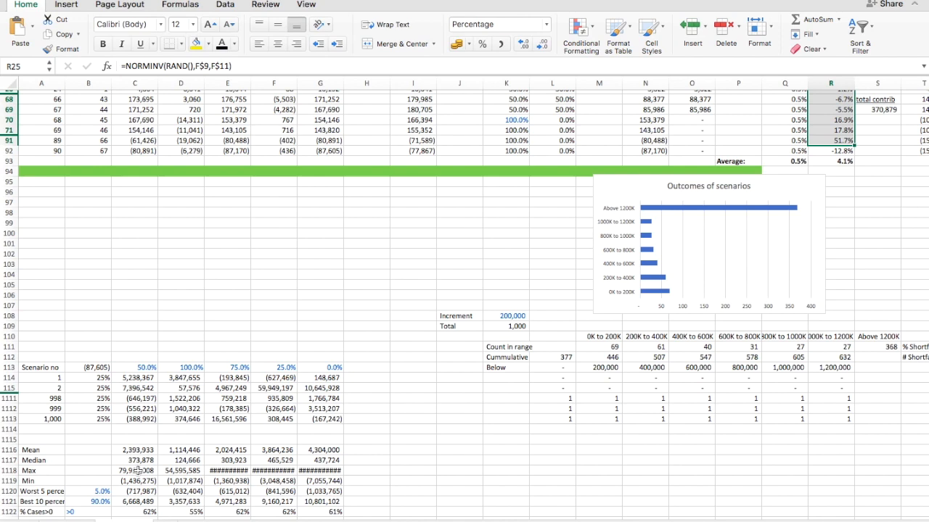
{"action": "scroll", "scroll_direction": "down", "scroll_amount": 3}
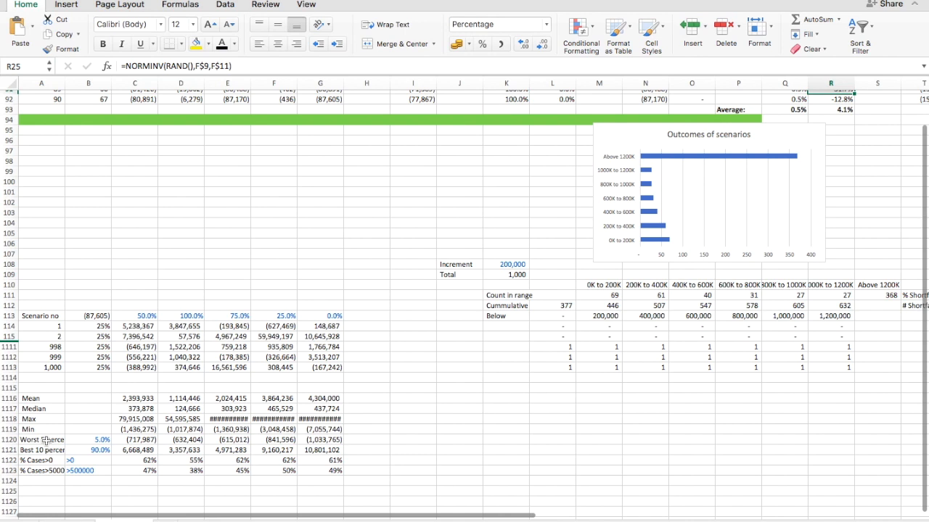
{"action": "left_click", "coordinate": [42, 440]}
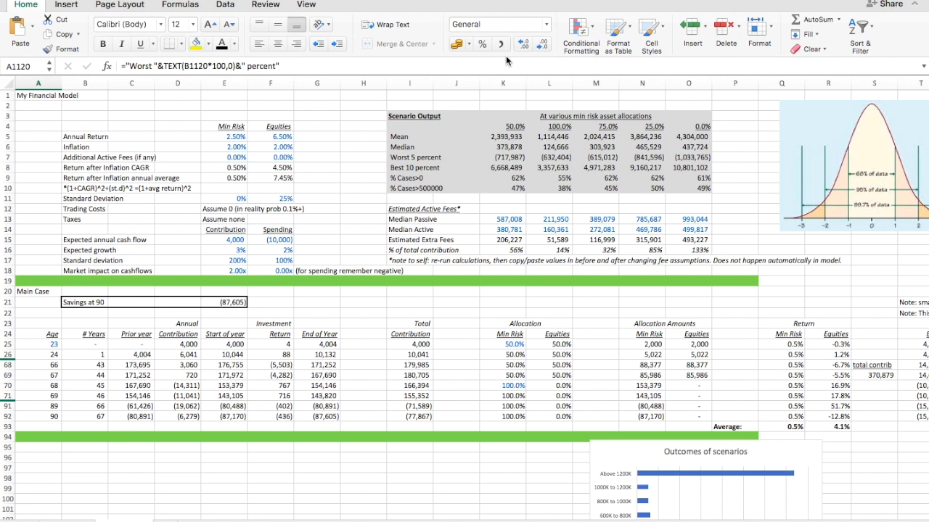
- Show the Formulas calculation commands and check which scenario cell feeds the median output
{"action": "left_click", "coordinate": [180, 4]}
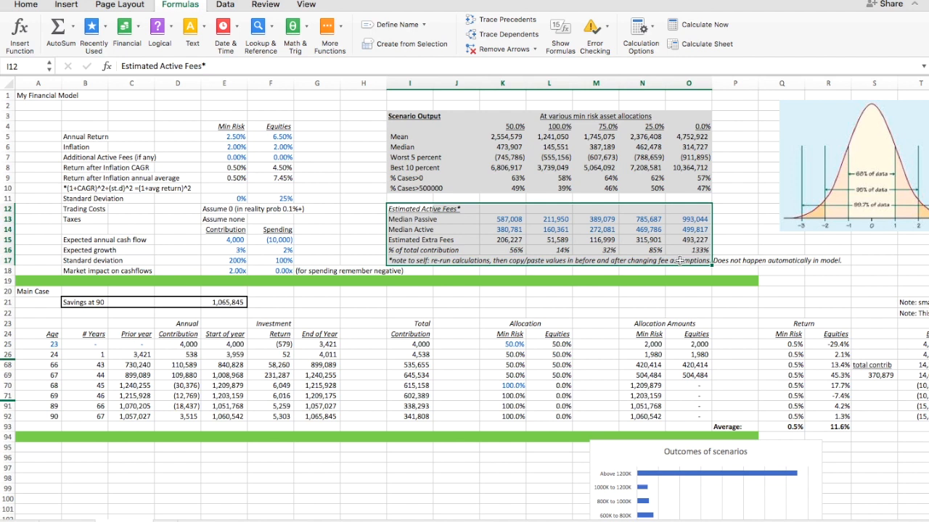
{"action": "left_click", "coordinate": [508, 230]}
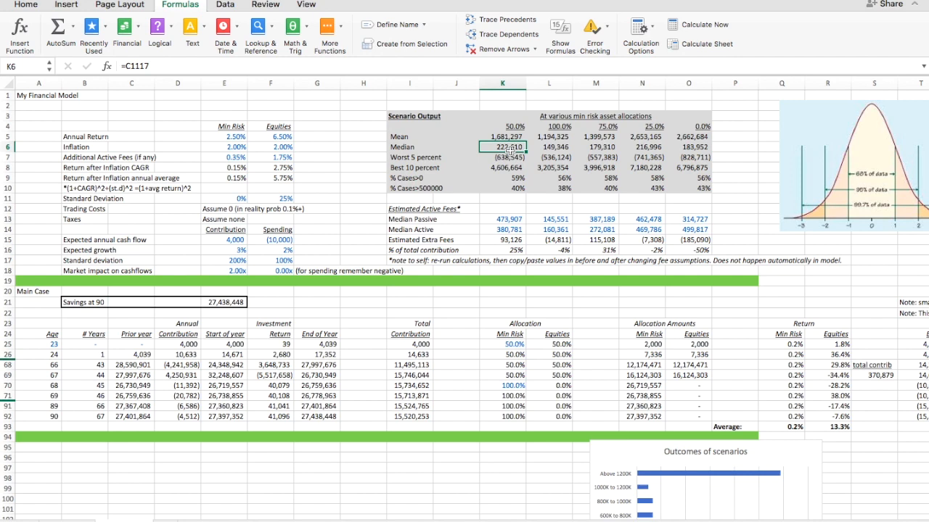
- Paste the copied Median row into Median Active as values only and recalculate
{"action": "left_click", "coordinate": [502, 229]}
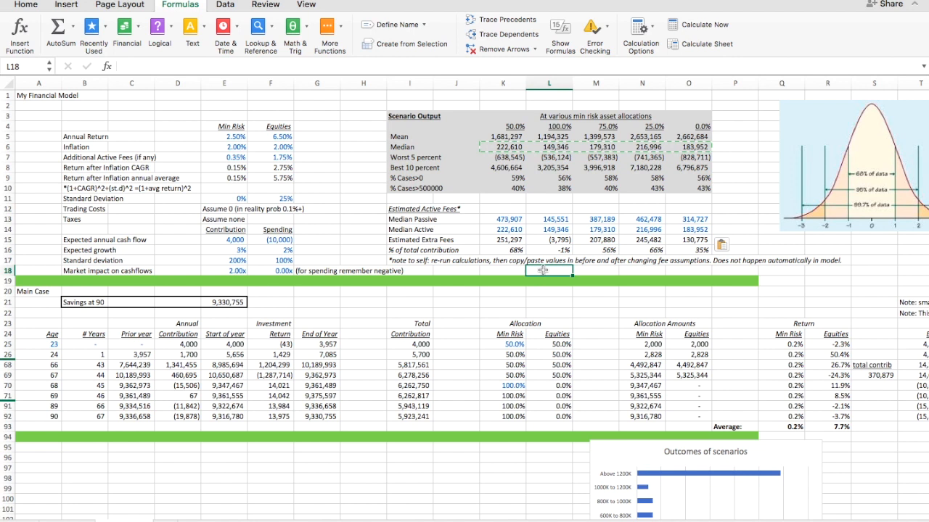
{"action": "left_click", "coordinate": [549, 282]}
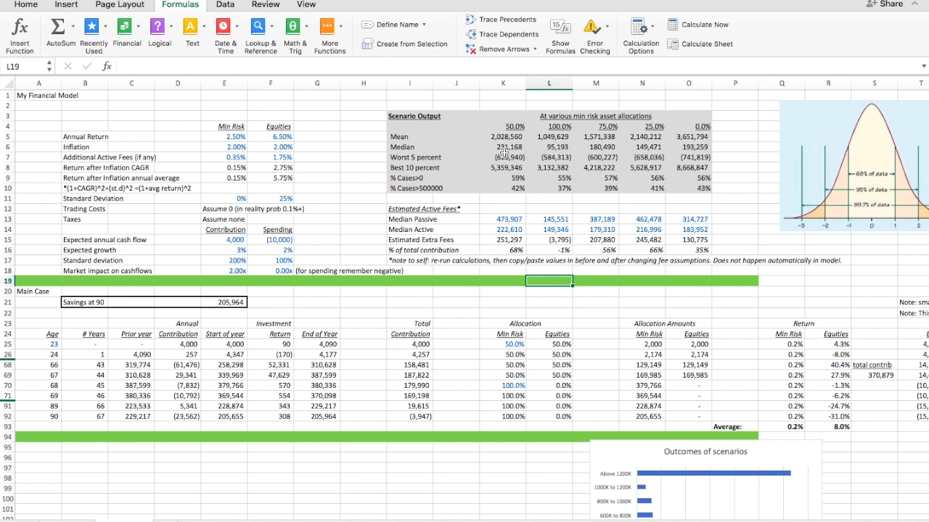
{"action": "left_click", "coordinate": [501, 229]}
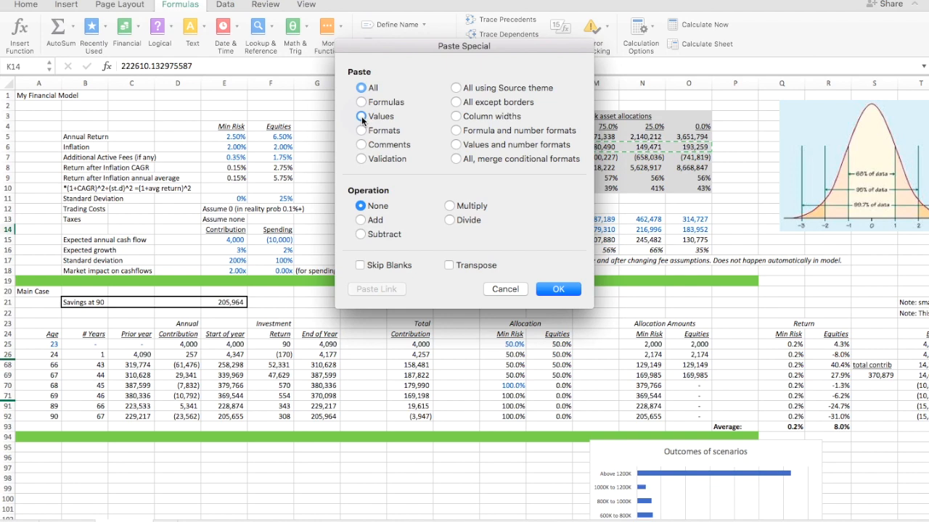
{"action": "left_click", "coordinate": [557, 288]}
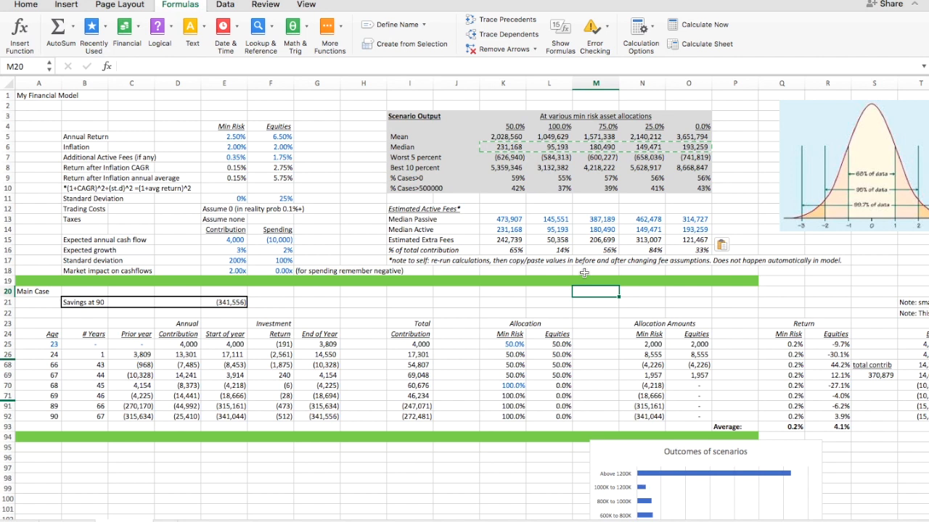
{"action": "mouse_move", "coordinate": [438, 384]}
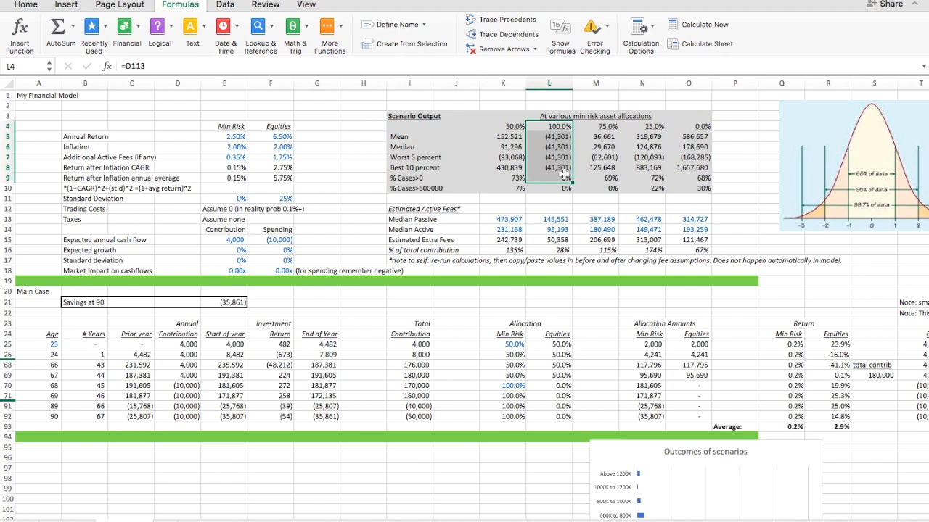
- Enter 200% as the contribution standard deviation in E17
{"action": "type", "text": "200%"}
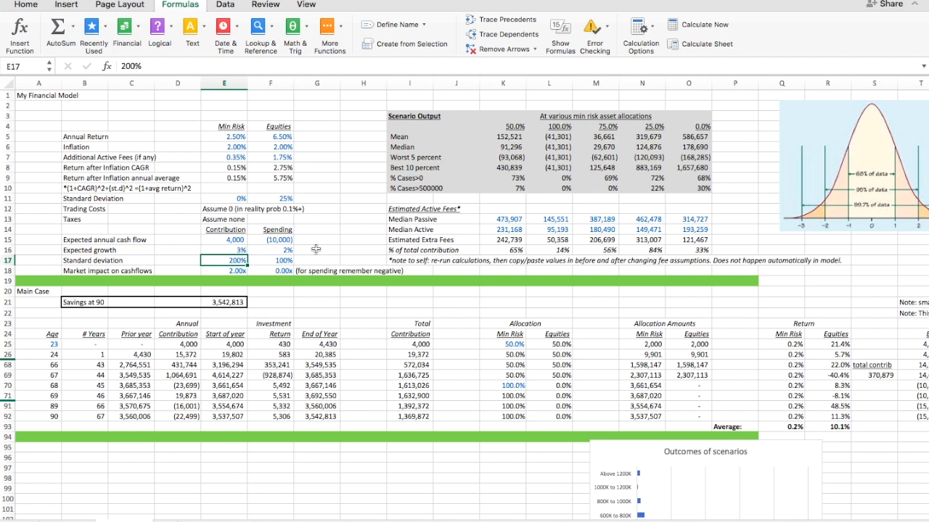
{"action": "scroll", "scroll_direction": "down", "scroll_amount": 3}
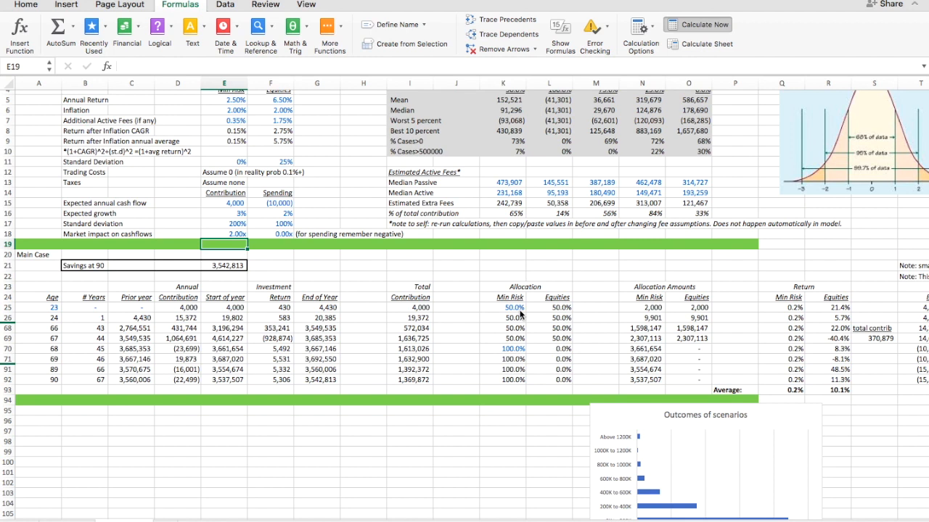
- Calculate Now to redraw the scenarios, then inspect the =100%-K26 equities allocation formula
{"action": "left_click", "coordinate": [702, 23]}
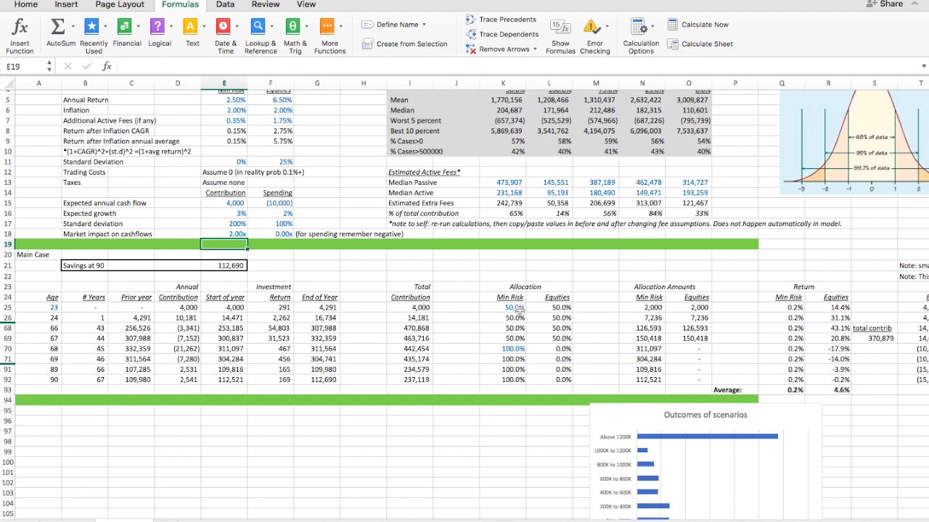
{"action": "mouse_move", "coordinate": [529, 316]}
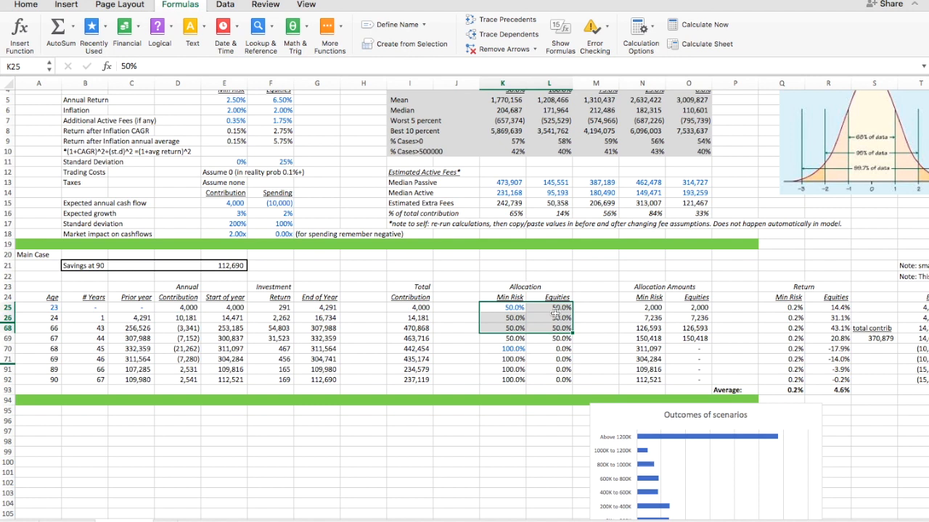
{"action": "left_click", "coordinate": [548, 318]}
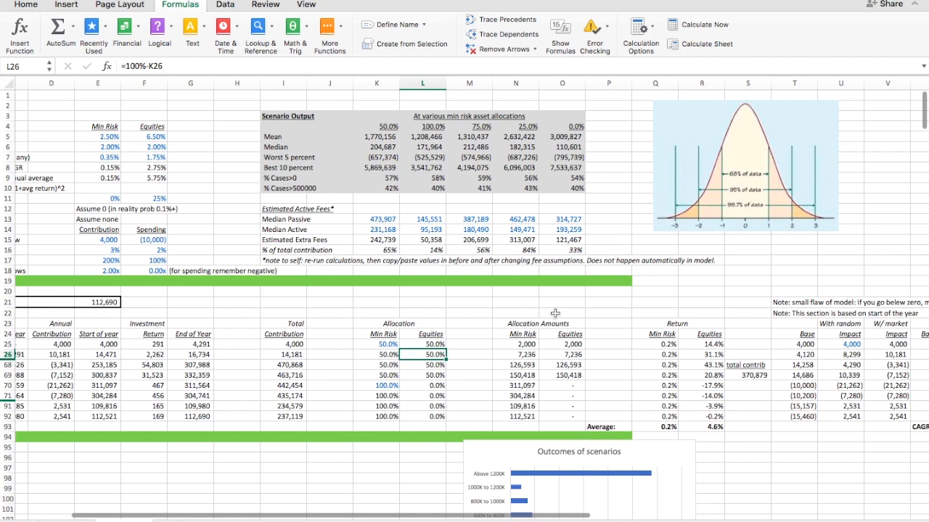
{"action": "scroll", "scroll_direction": "right", "scroll_amount": 3}
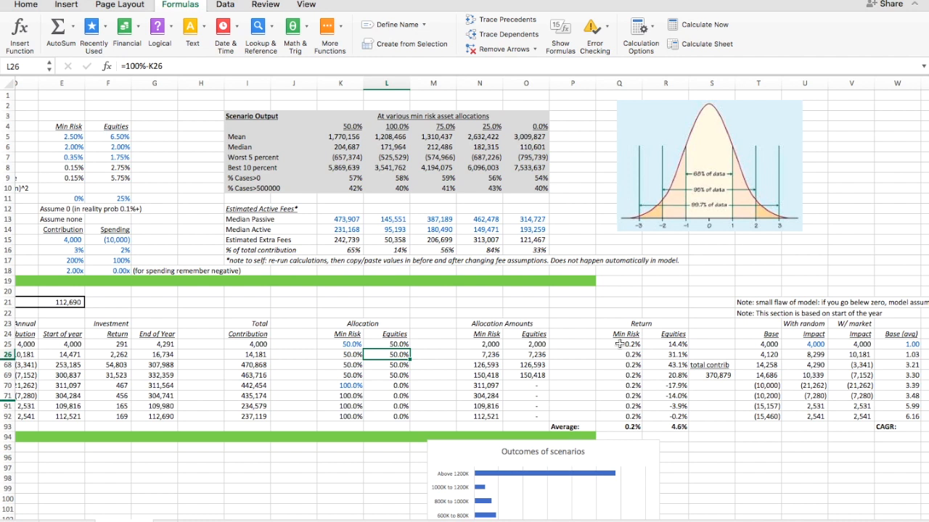
{"action": "mouse_move", "coordinate": [679, 267]}
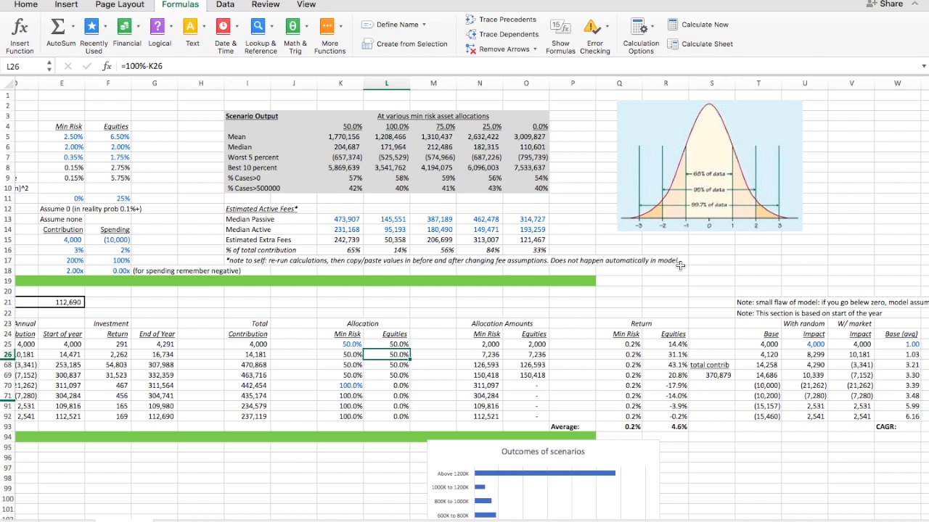
{"action": "mouse_move", "coordinate": [684, 249]}
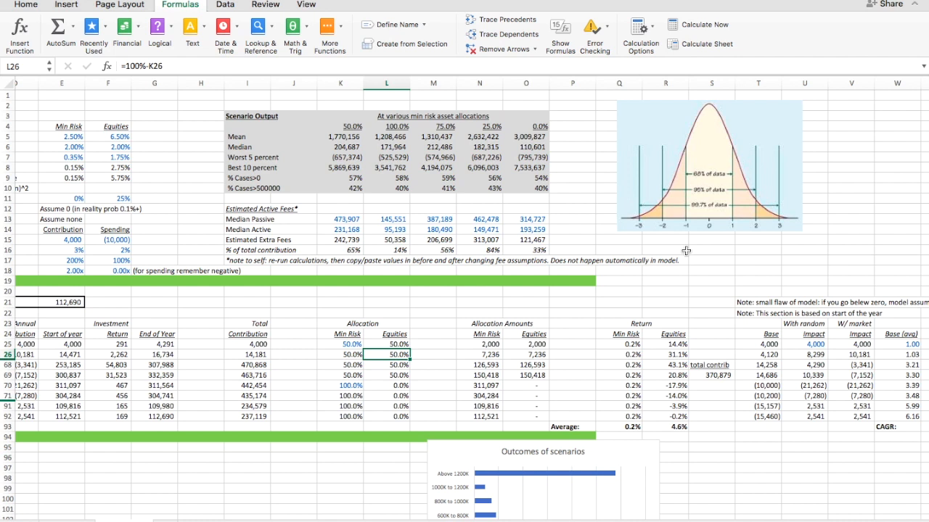
{"action": "mouse_move", "coordinate": [615, 235]}
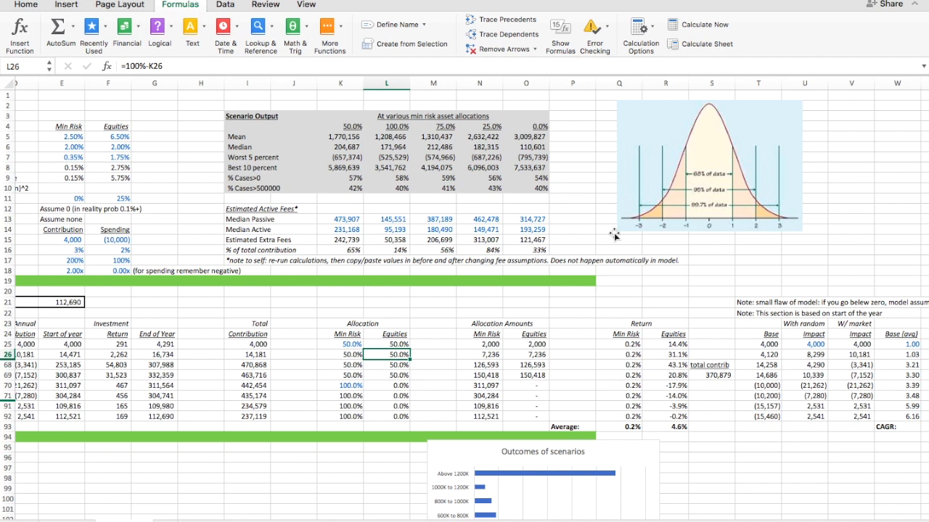
{"action": "mouse_move", "coordinate": [653, 221]}
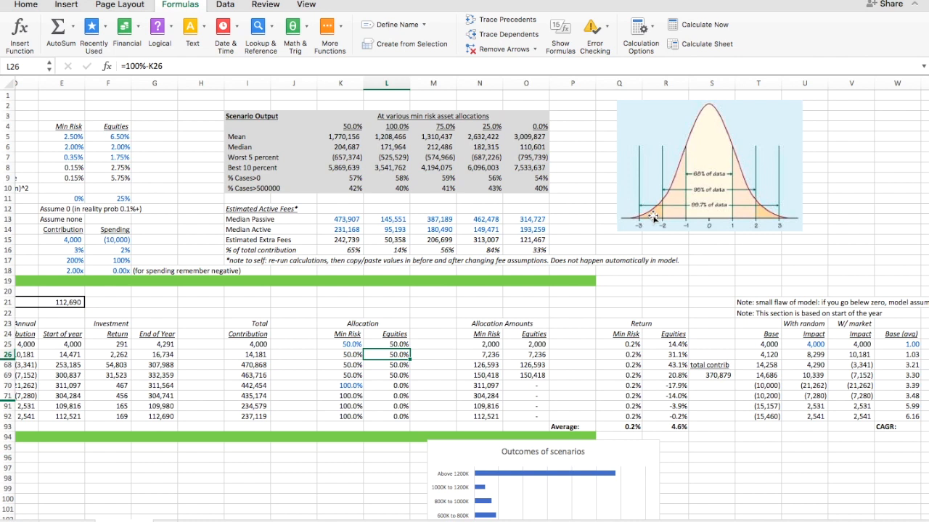
{"action": "mouse_move", "coordinate": [632, 229]}
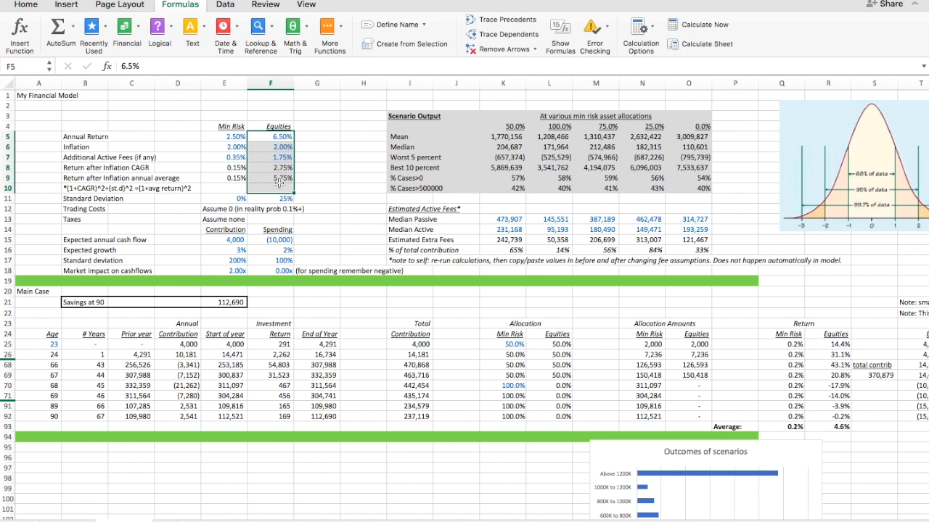
{"action": "left_click", "coordinate": [270, 127]}
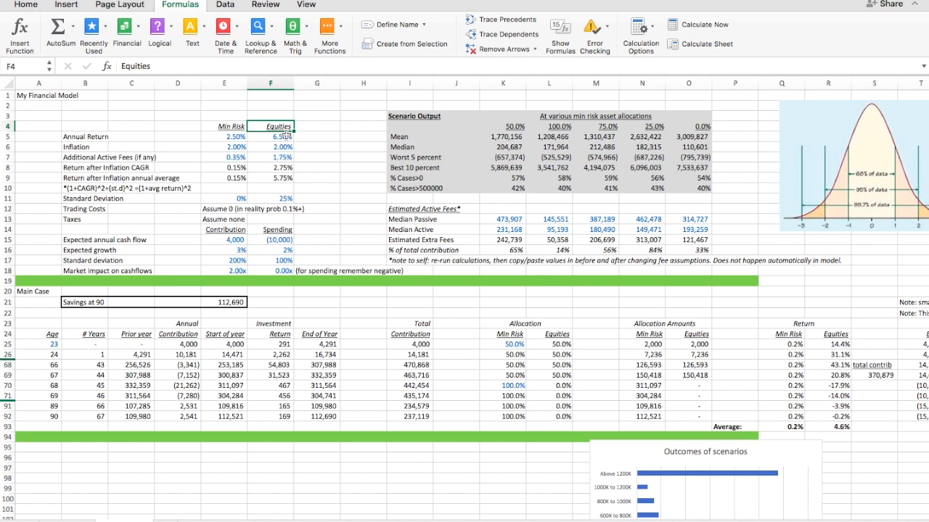
{"action": "mouse_move", "coordinate": [376, 251]}
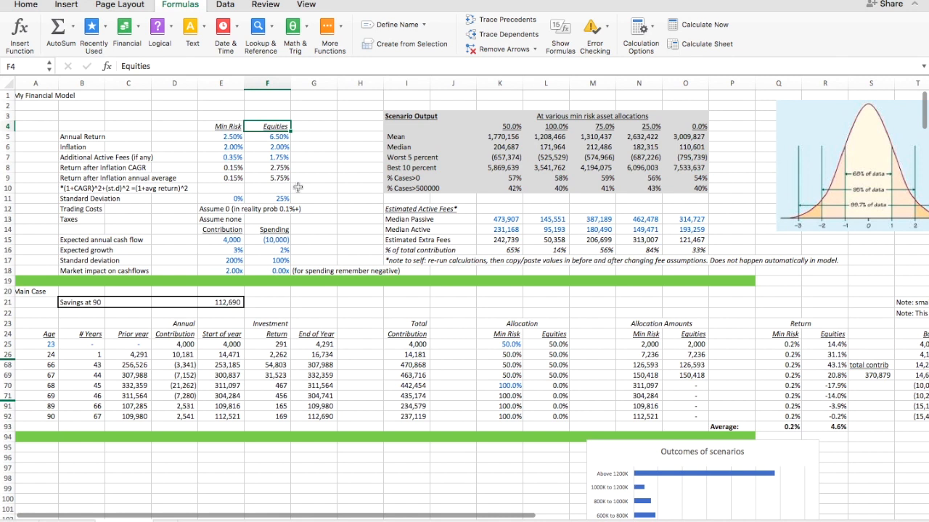
{"action": "left_click", "coordinate": [499, 125]}
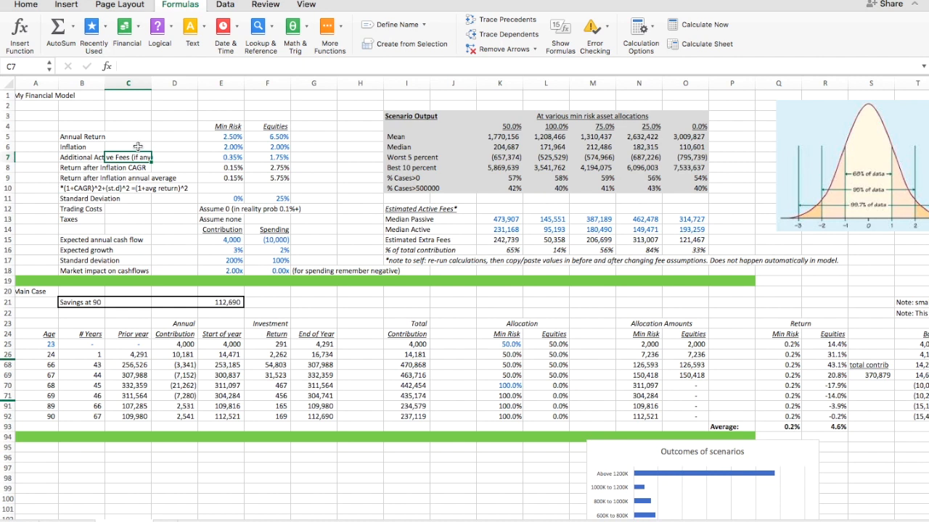
{"action": "left_click", "coordinate": [128, 147]}
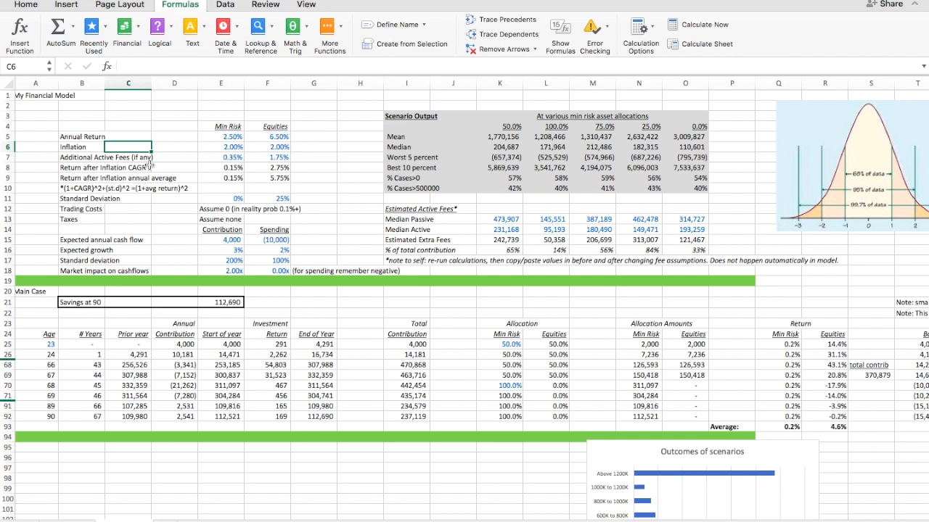
{"action": "scroll", "scroll_direction": "down", "scroll_amount": 3}
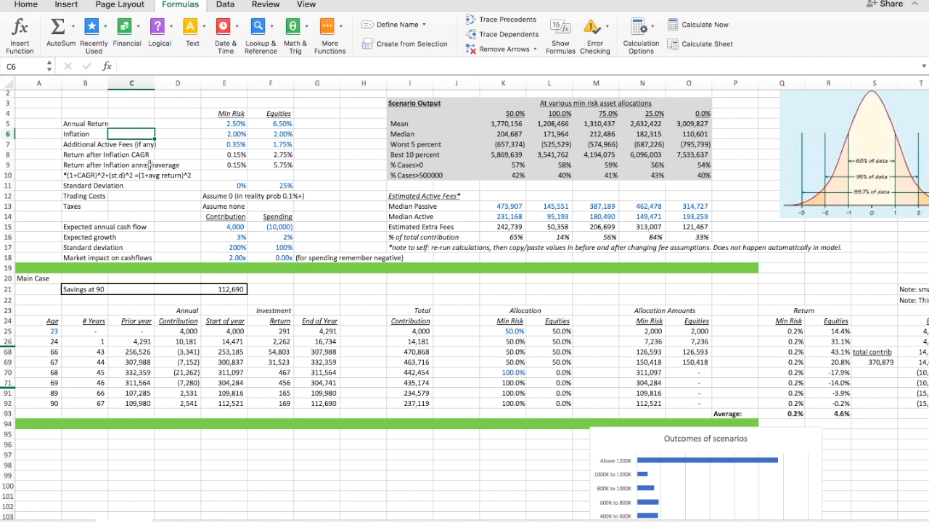